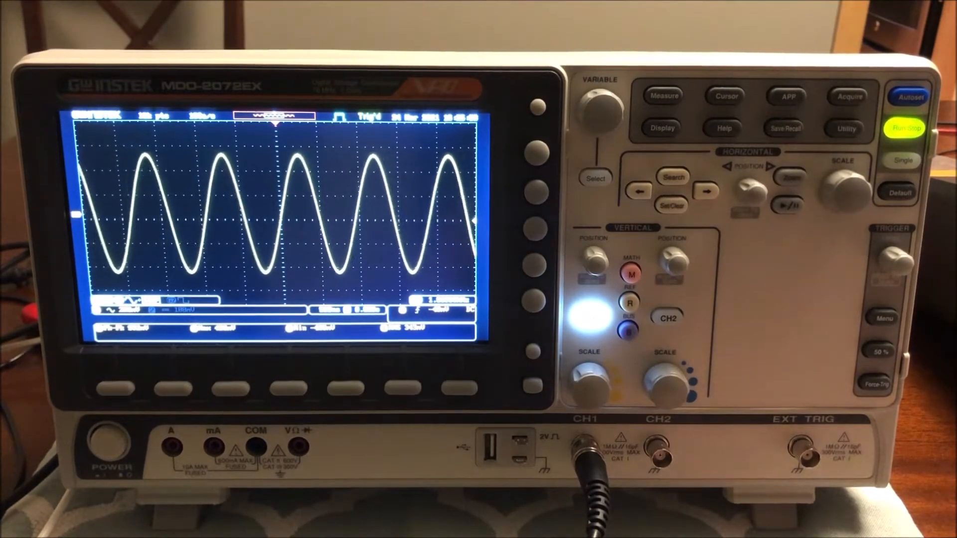
Step: Enable the Math function so a red FFT trace displays over the channel 1 sine wave
click(627, 295)
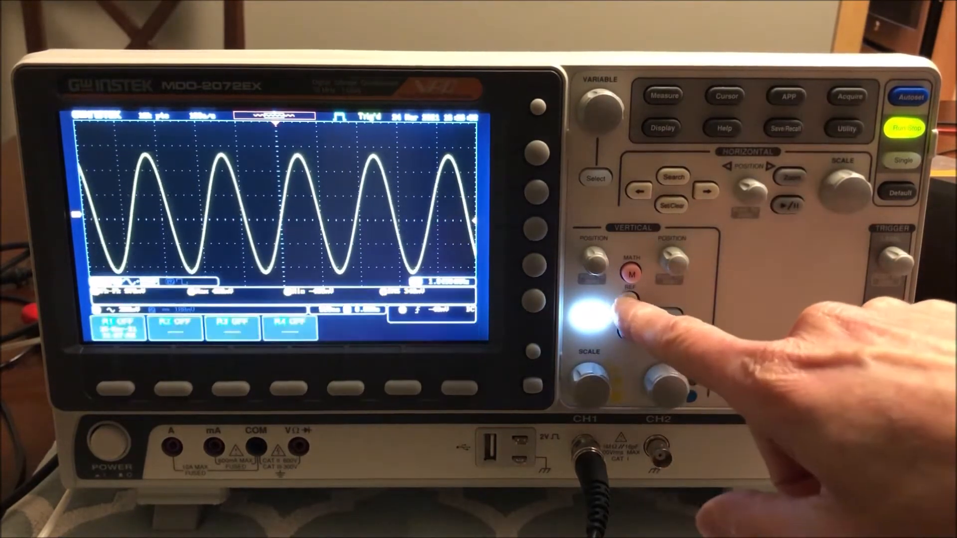
click(628, 270)
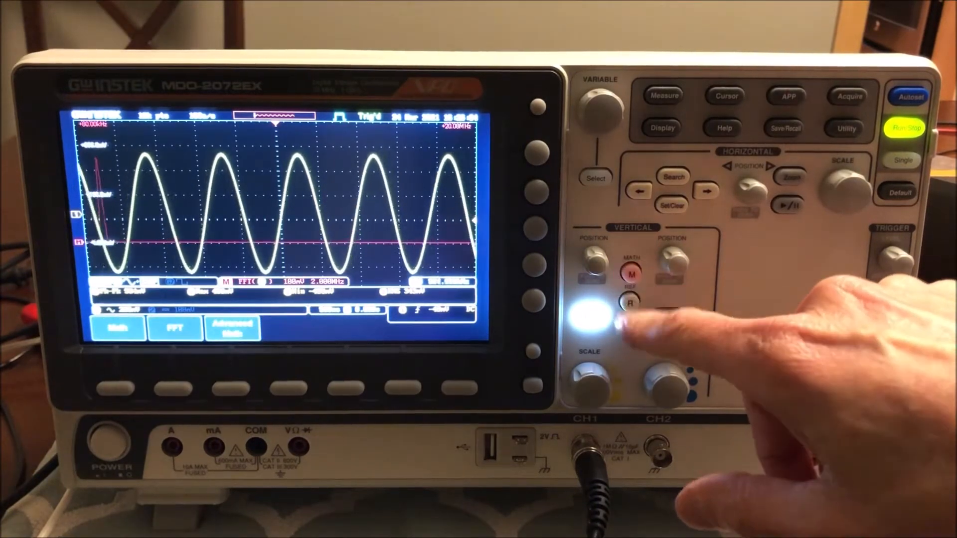
click(630, 302)
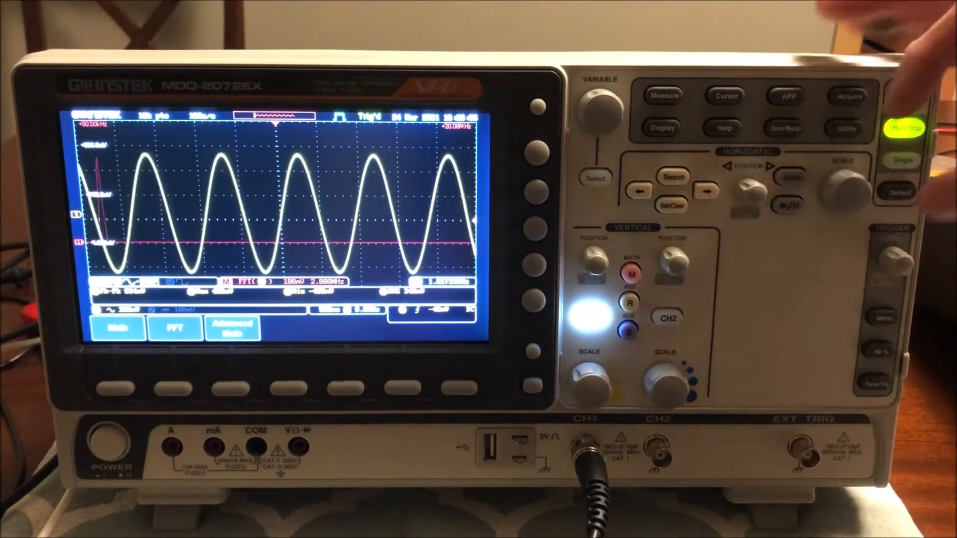